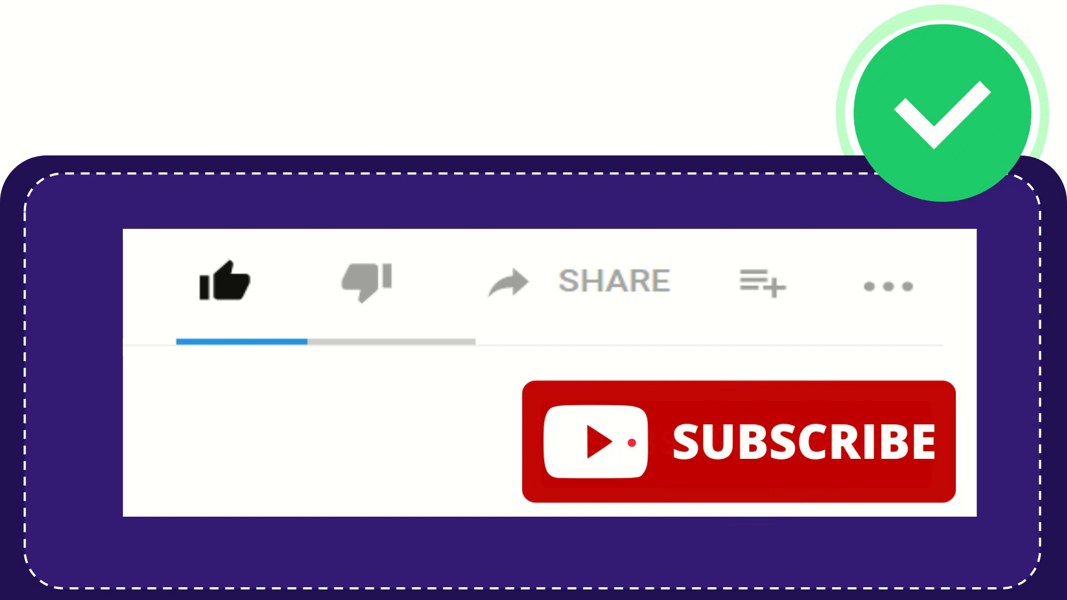
left_click(228, 282)
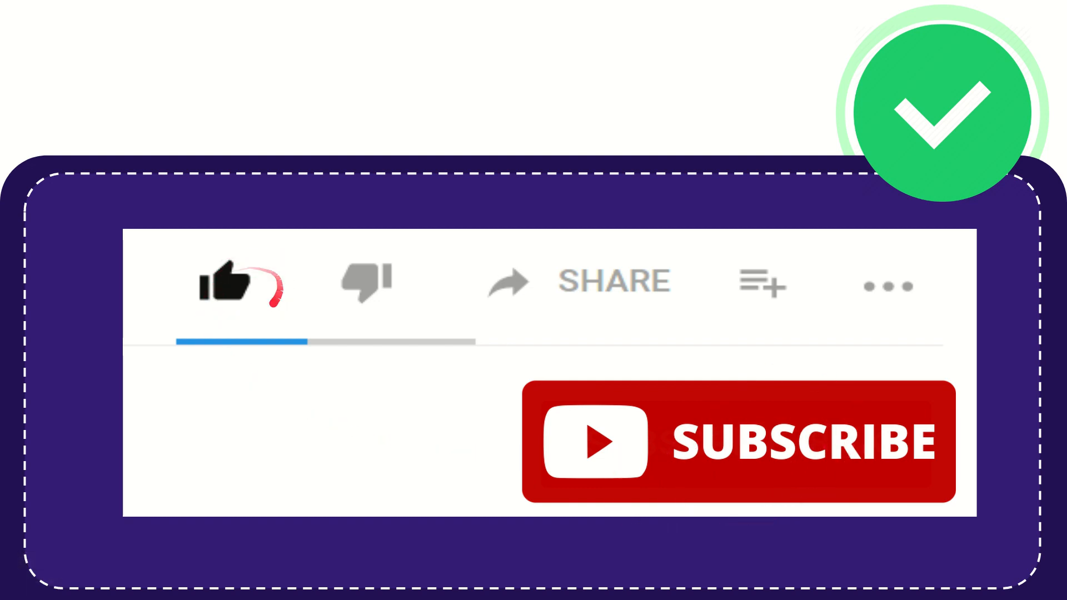